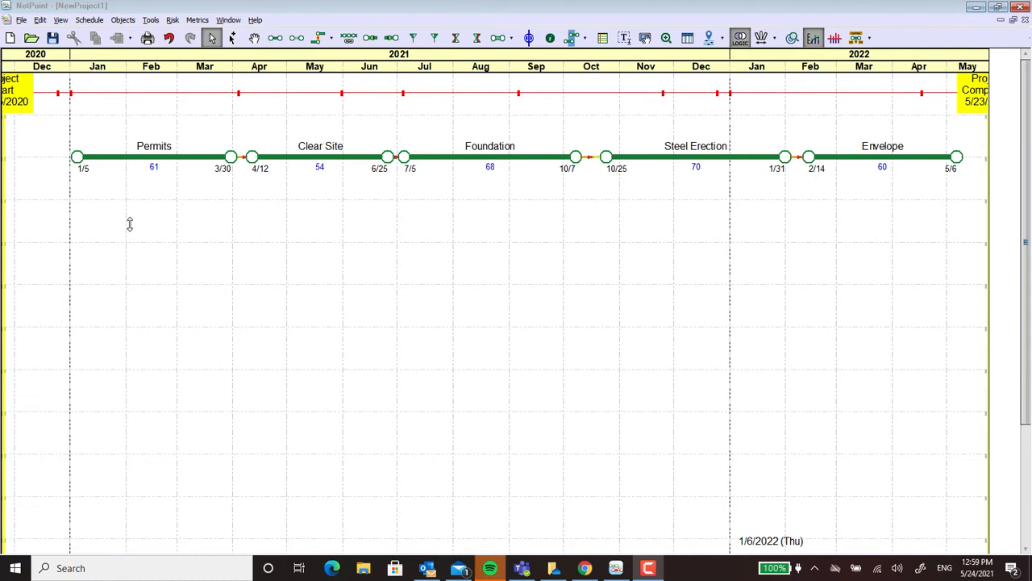
{"action": "mouse_move", "coordinate": [449, 174]}
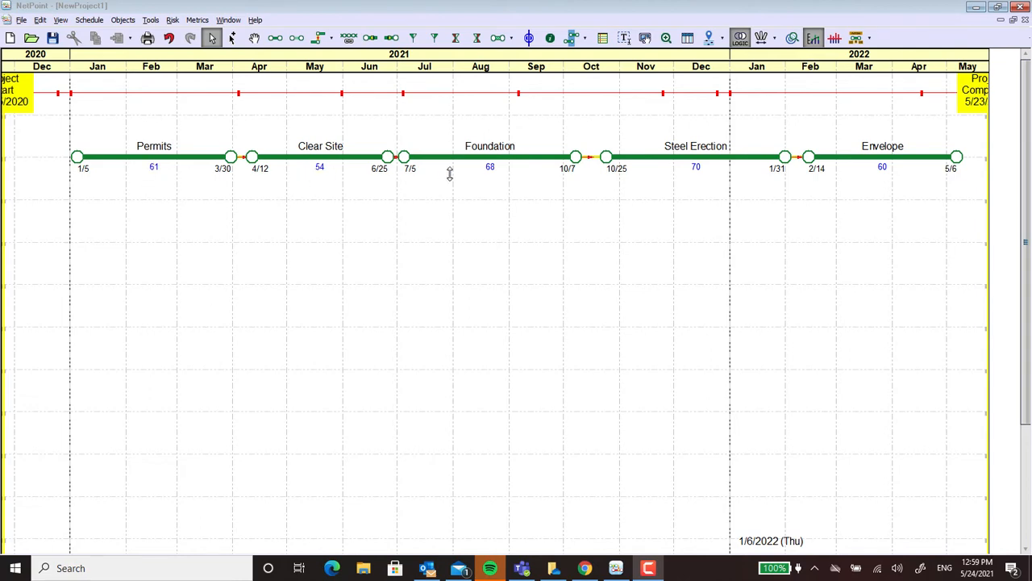
{"action": "mouse_move", "coordinate": [889, 164]}
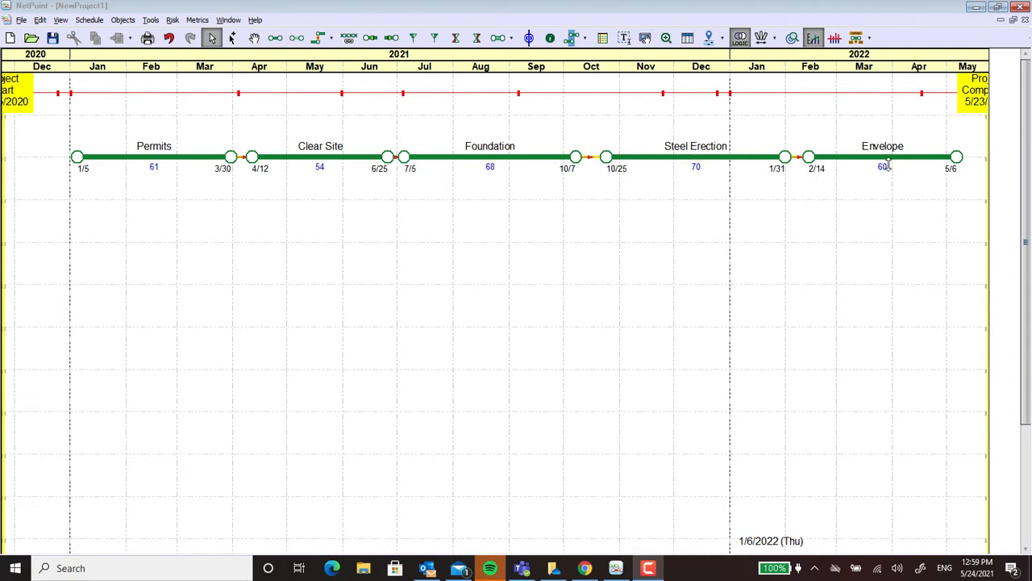
{"action": "mouse_move", "coordinate": [210, 138]}
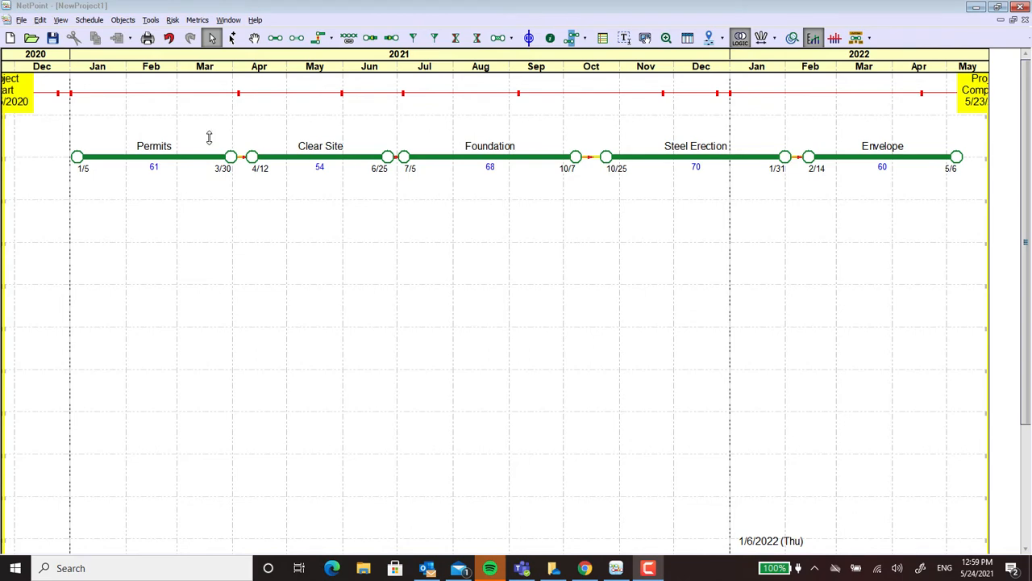
{"action": "mouse_move", "coordinate": [243, 98]}
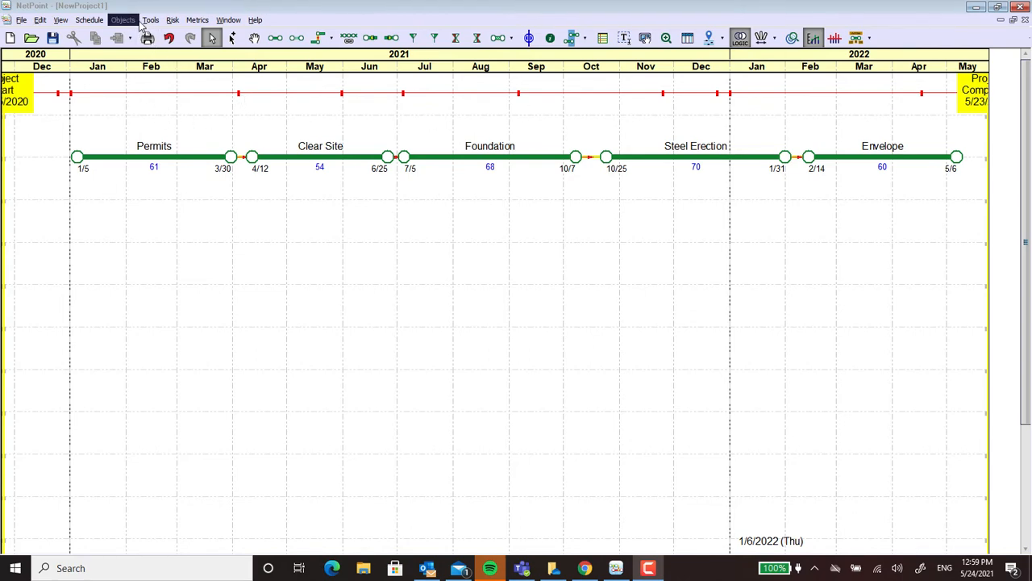
In the Codes Manager, expand the Phase code and select its Phase 1 value
{"action": "left_click", "coordinate": [150, 19]}
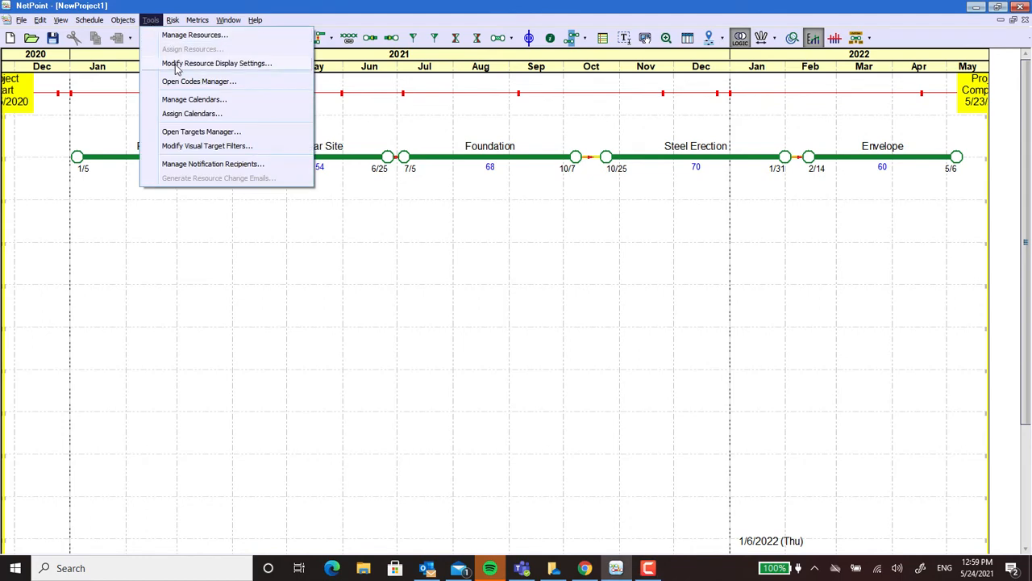
{"action": "mouse_move", "coordinate": [181, 90]}
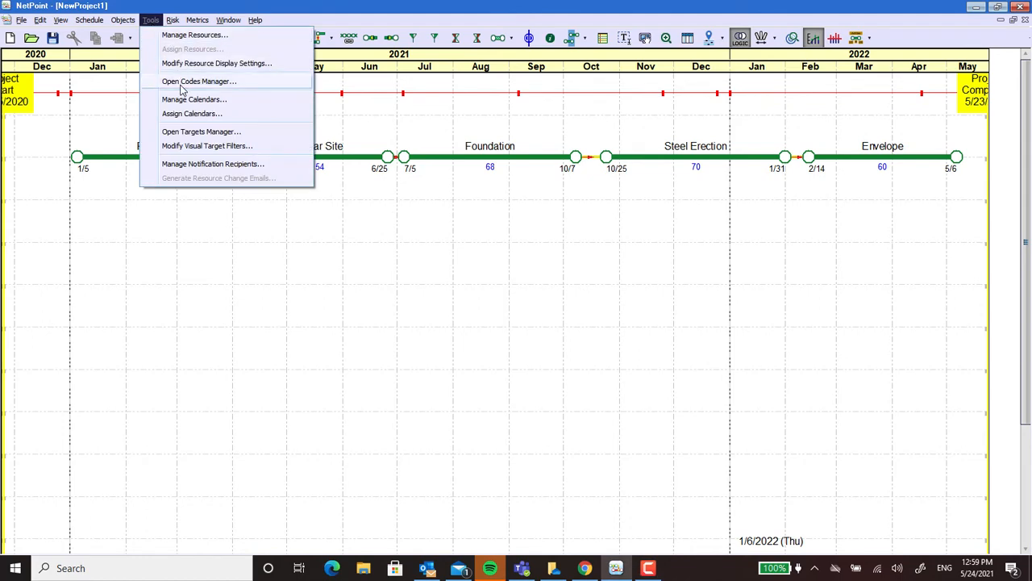
{"action": "left_click", "coordinate": [198, 80]}
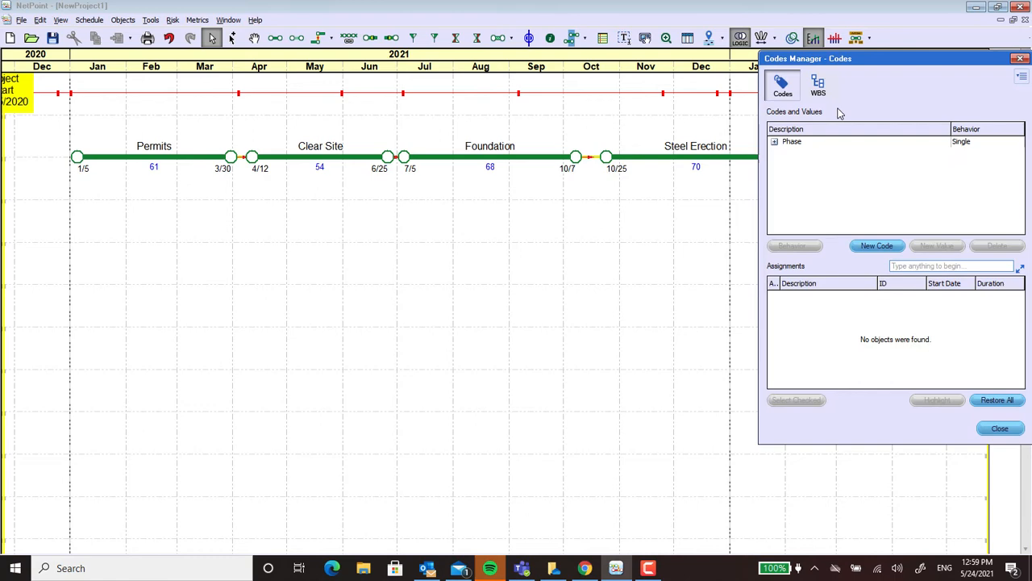
{"action": "left_click", "coordinate": [792, 142]}
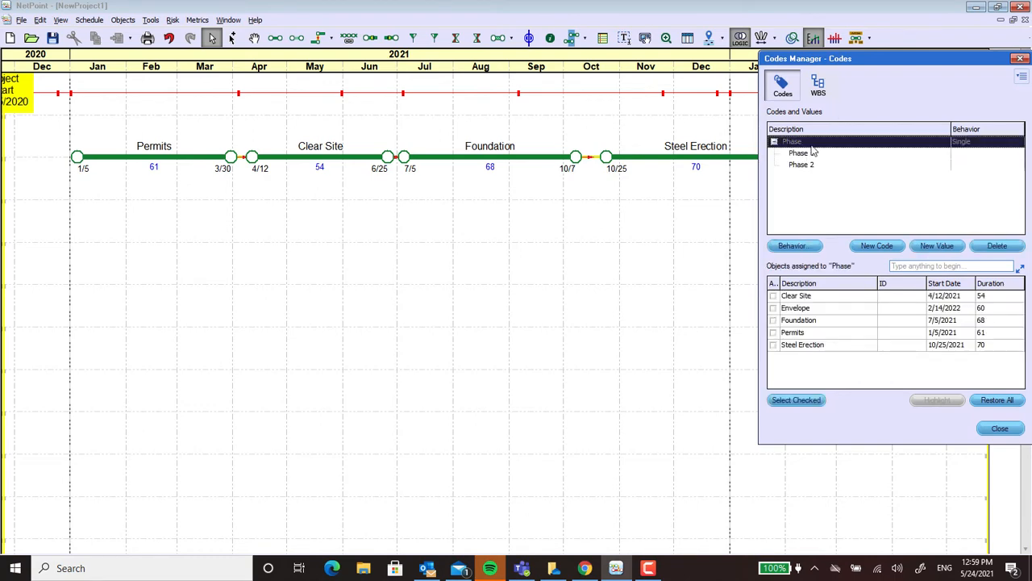
{"action": "mouse_move", "coordinate": [816, 170]}
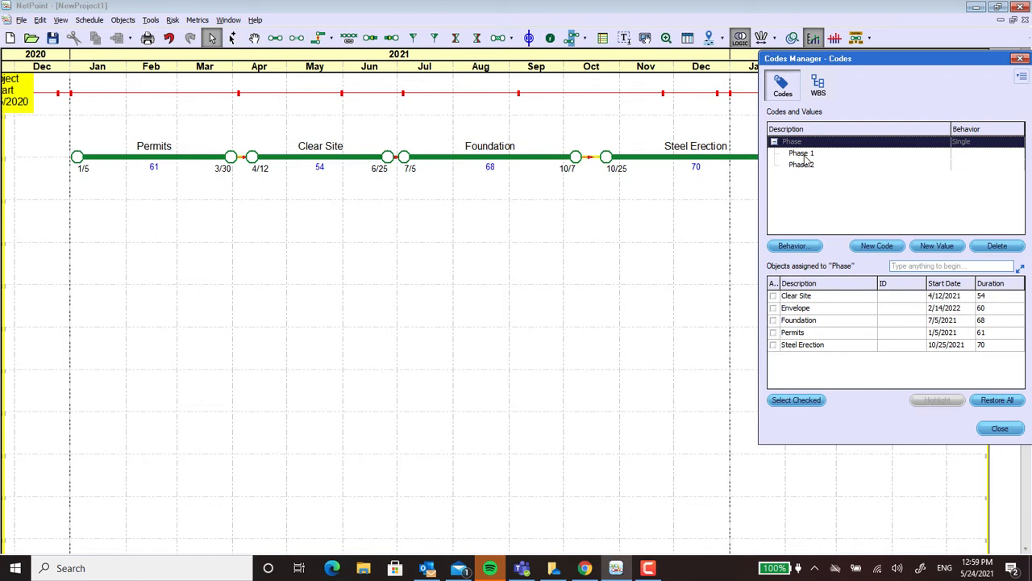
{"action": "left_click", "coordinate": [802, 153]}
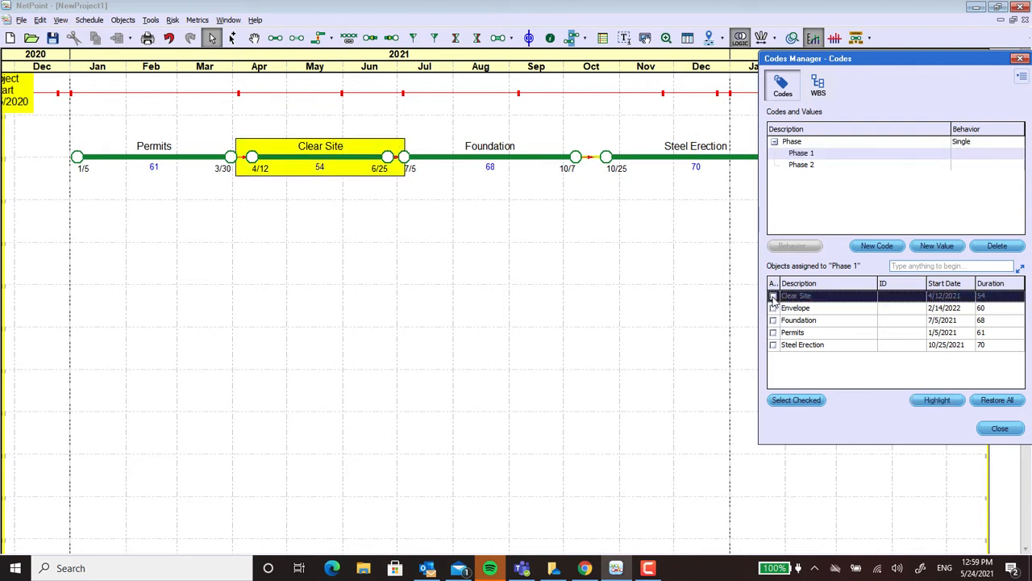
Assign Clear Site, Foundation and Permits to Phase 1
{"action": "left_click", "coordinate": [772, 295]}
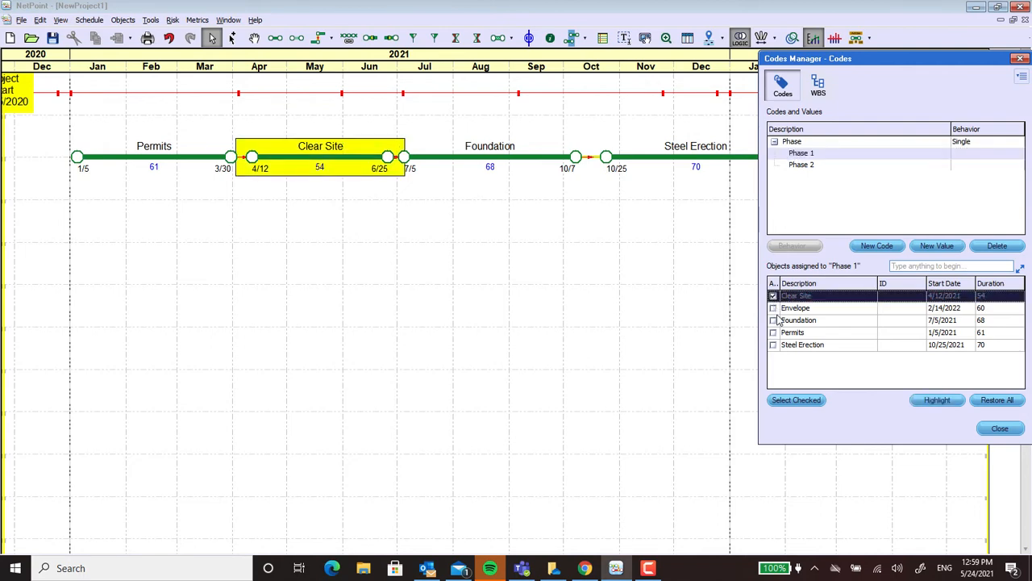
{"action": "left_click", "coordinate": [774, 319]}
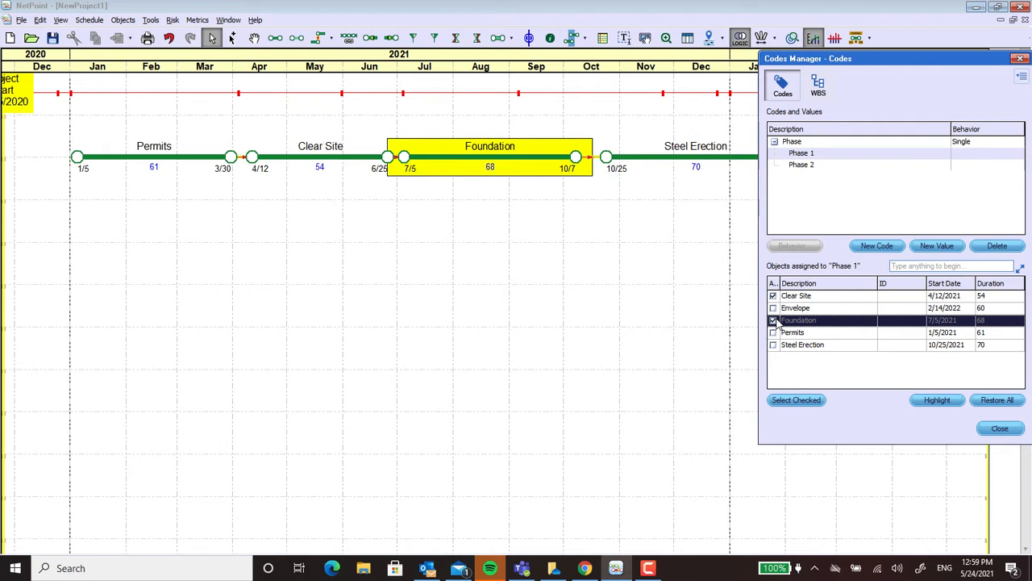
{"action": "left_click", "coordinate": [772, 332]}
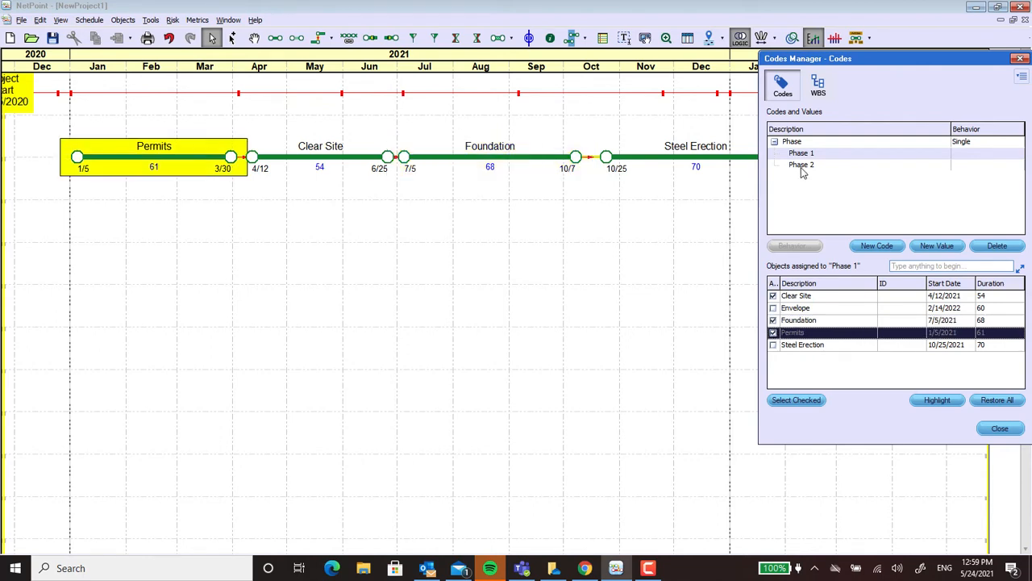
Assign Steel Erection and Envelope to Phase 2, then close the Codes Manager
{"action": "left_click", "coordinate": [802, 165]}
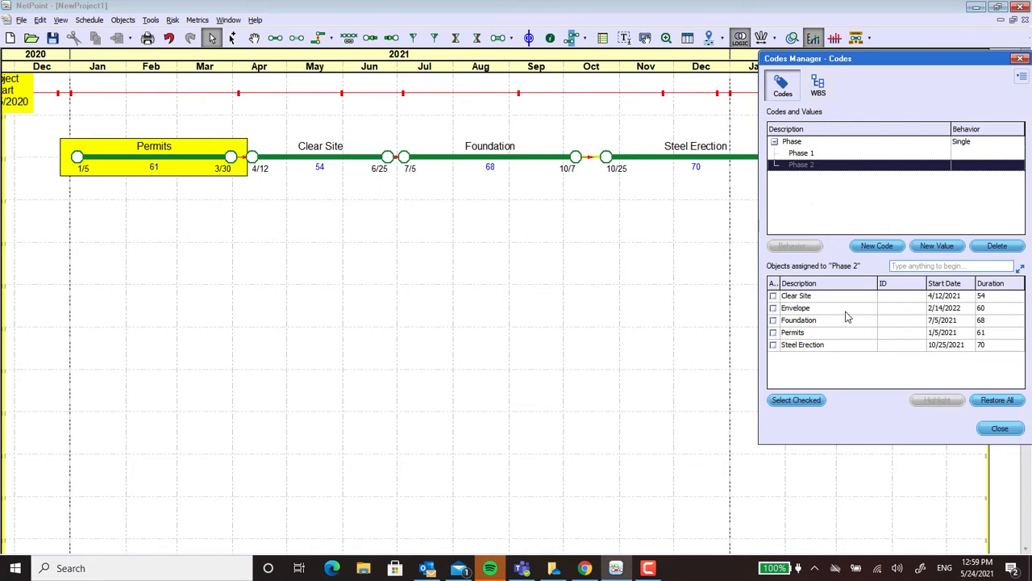
{"action": "mouse_move", "coordinate": [777, 355]}
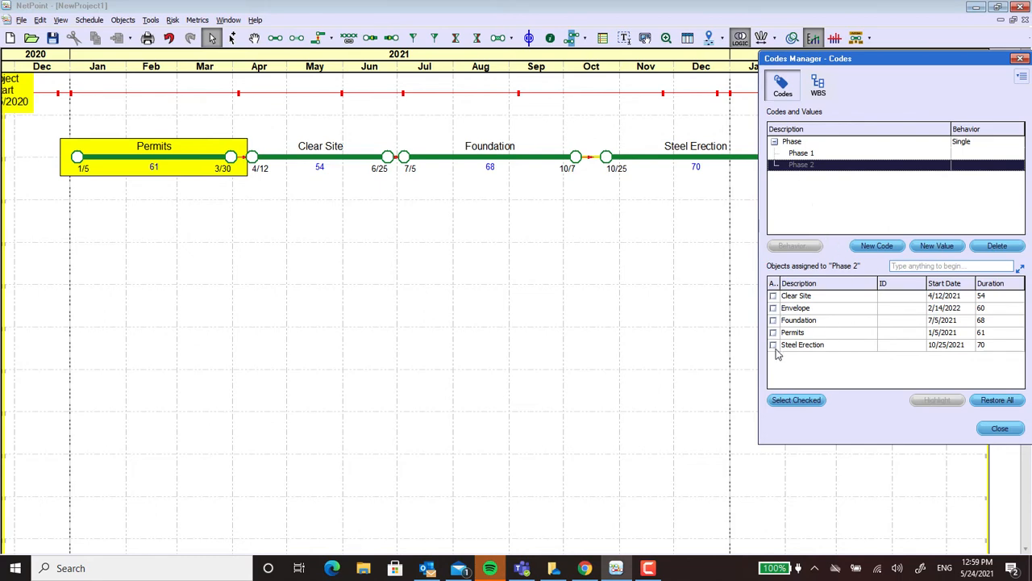
{"action": "left_click", "coordinate": [773, 345]}
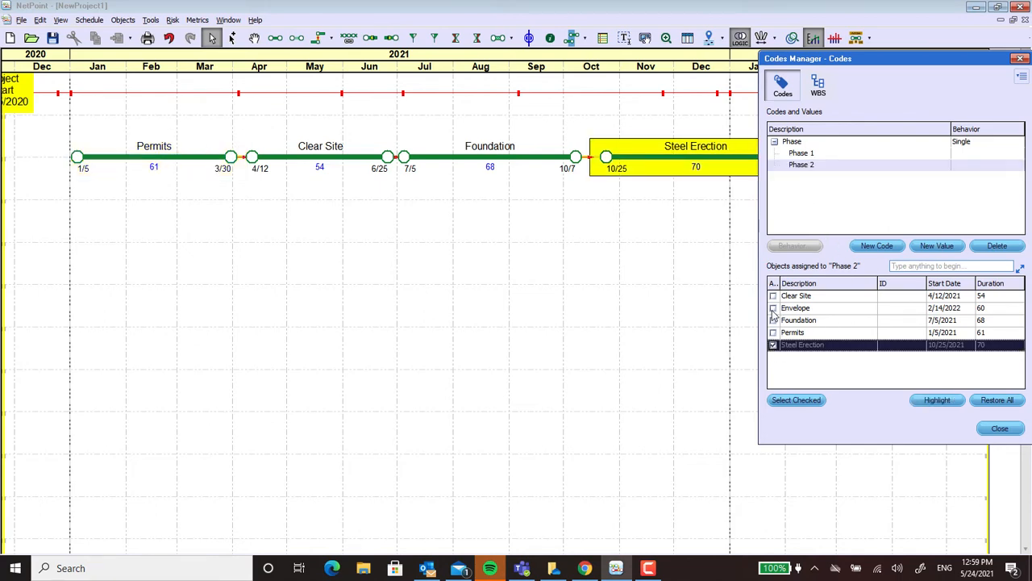
{"action": "left_click", "coordinate": [772, 308]}
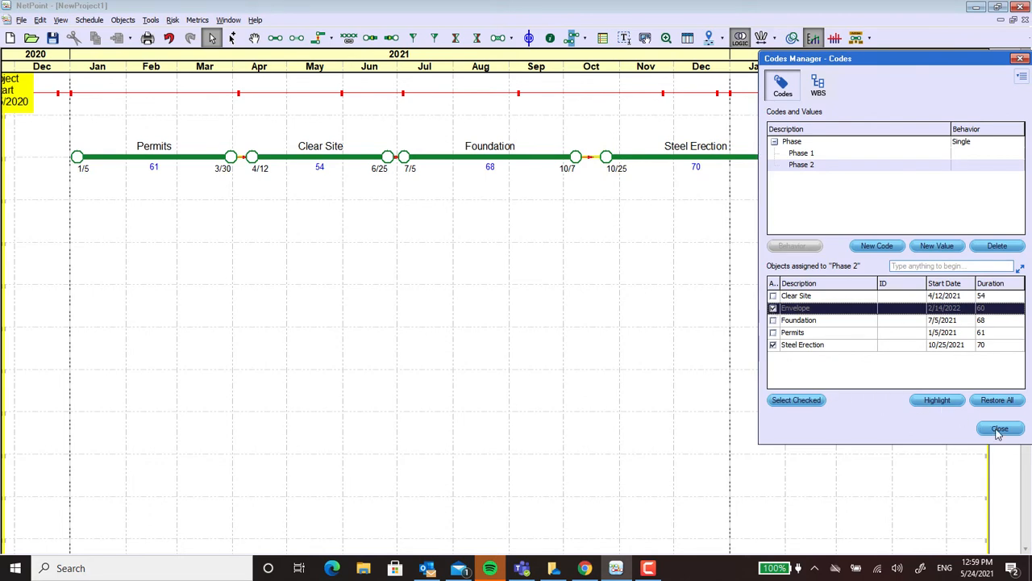
{"action": "left_click", "coordinate": [1000, 429]}
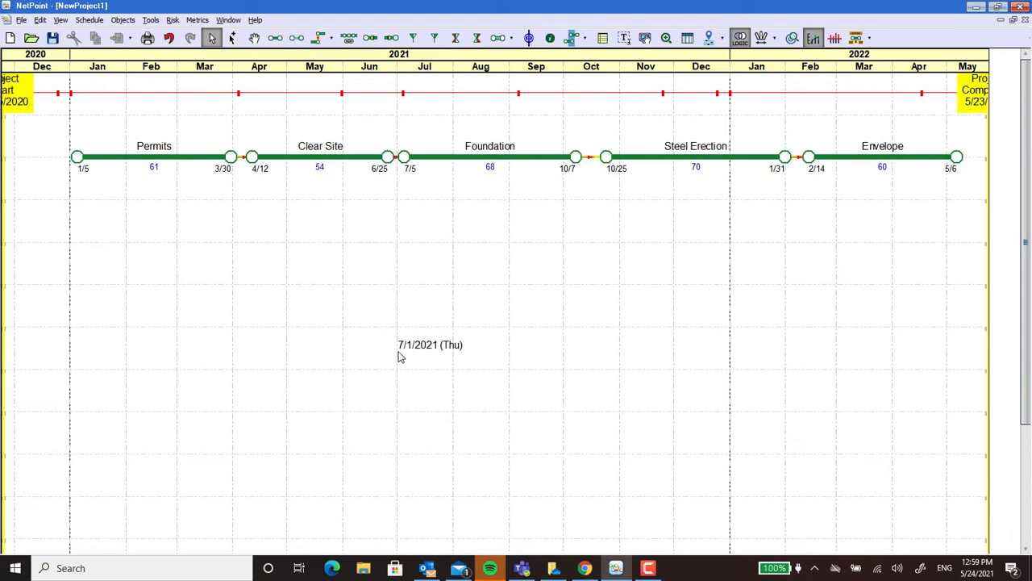
{"action": "mouse_move", "coordinate": [703, 33]}
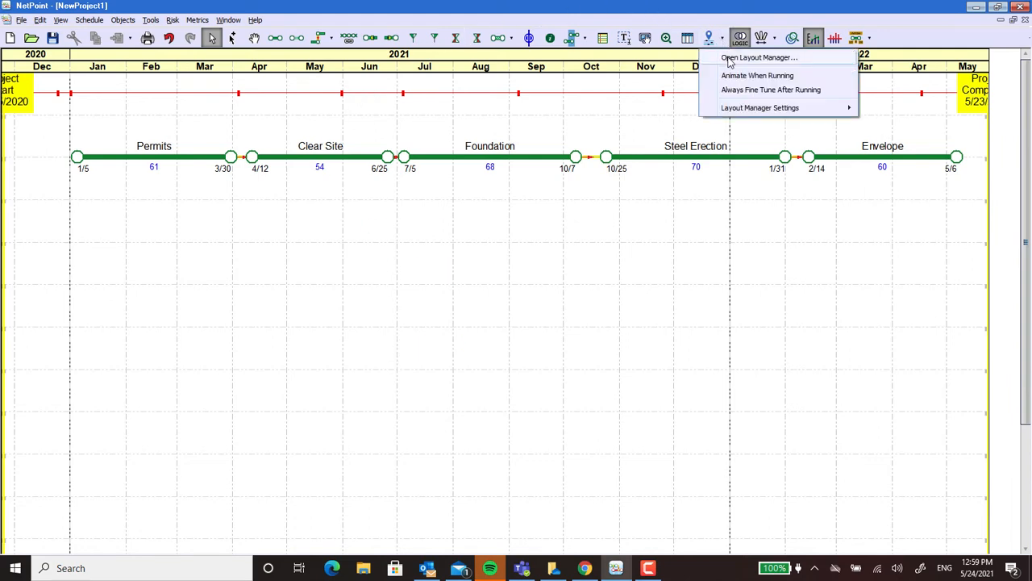
In the Layout Manager Structure settings, derive lanes from the Phase code and run the layout
{"action": "left_click", "coordinate": [757, 58]}
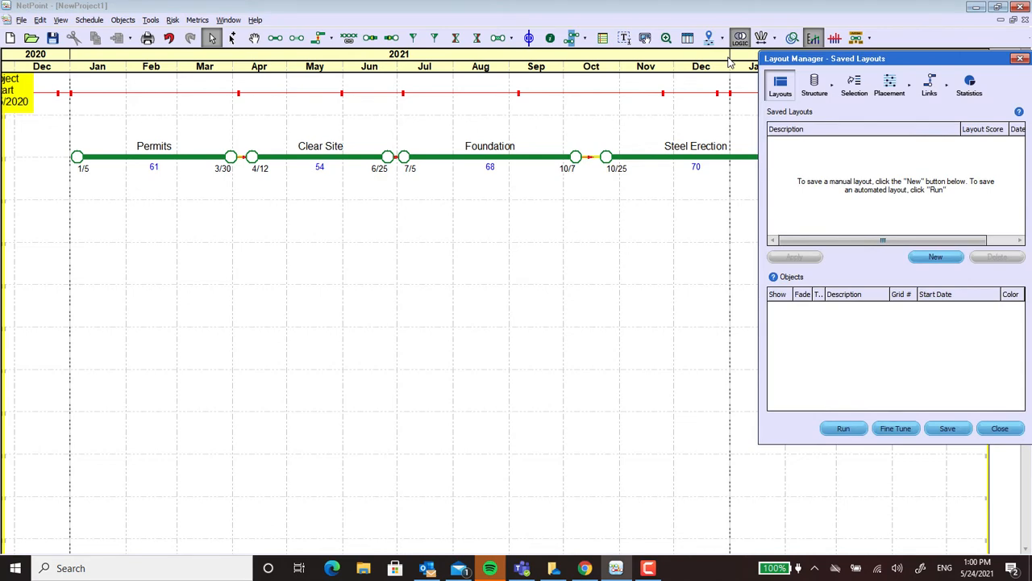
{"action": "mouse_move", "coordinate": [819, 88]}
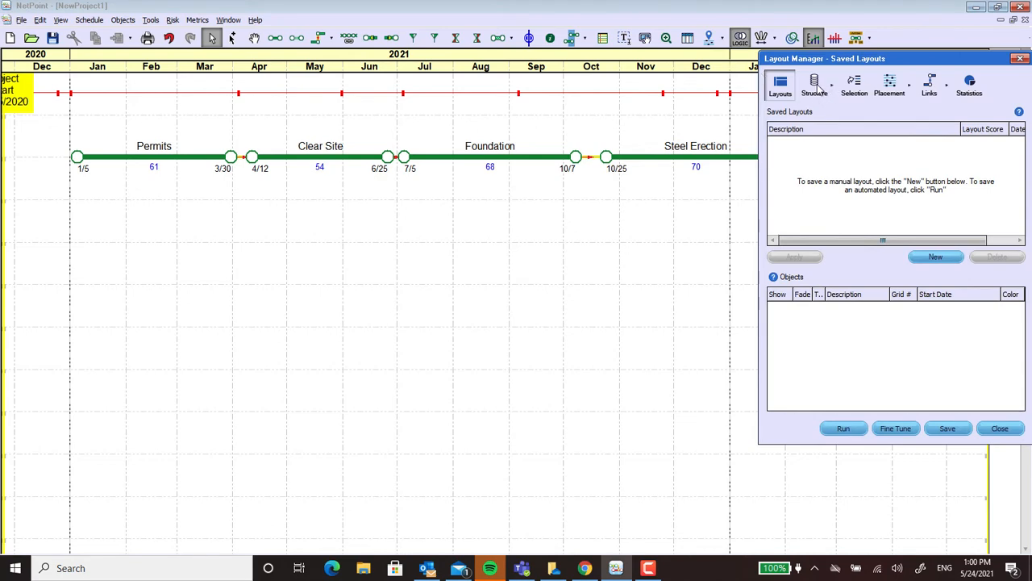
{"action": "left_click", "coordinate": [815, 84]}
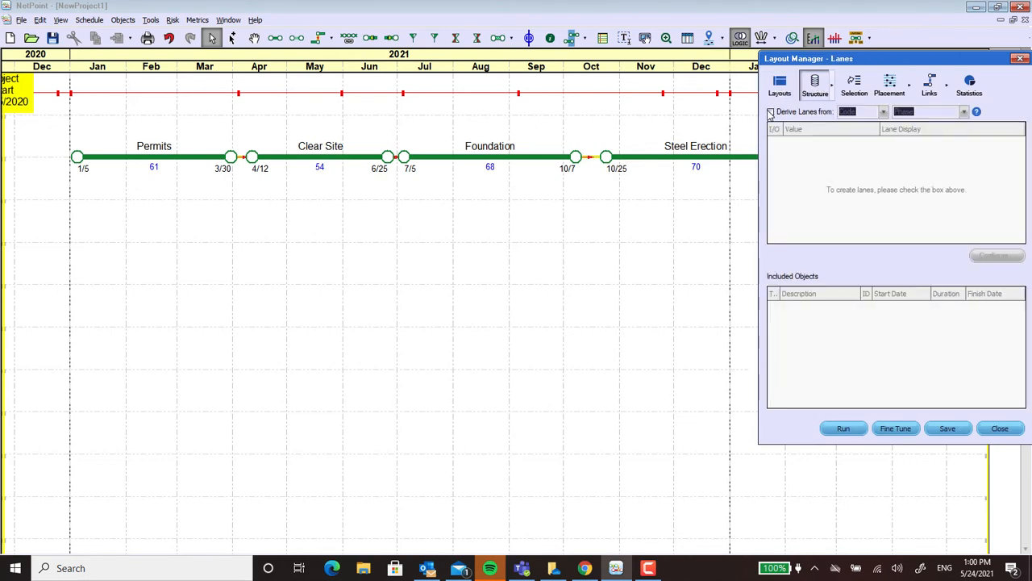
{"action": "left_click", "coordinate": [771, 111]}
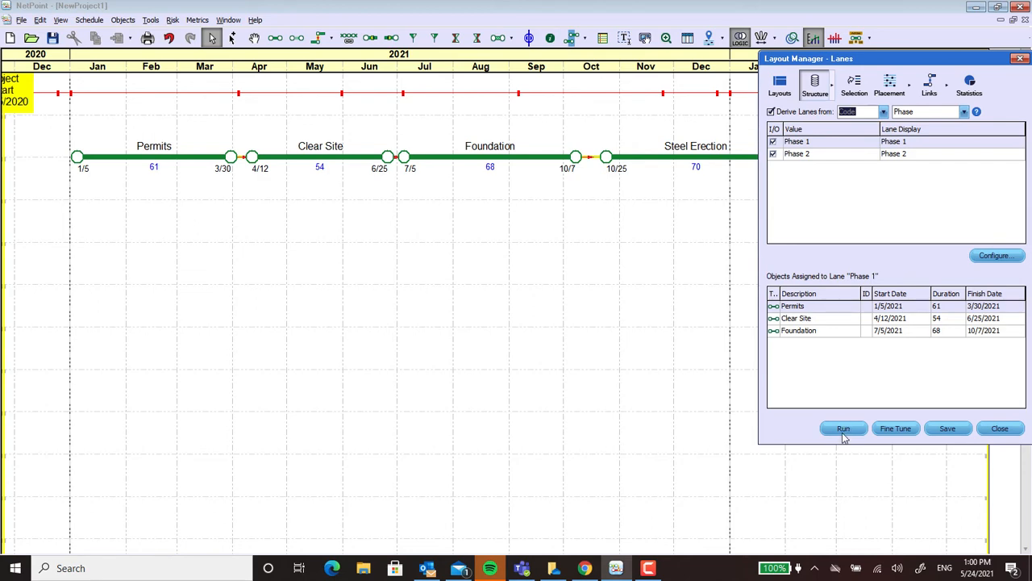
{"action": "left_click", "coordinate": [842, 429]}
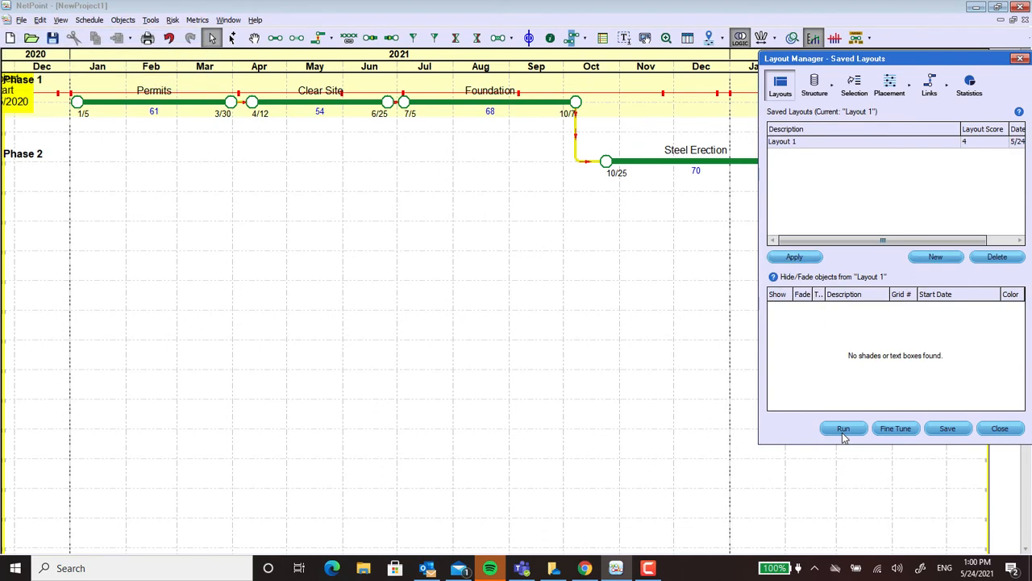
{"action": "mouse_move", "coordinate": [771, 439]}
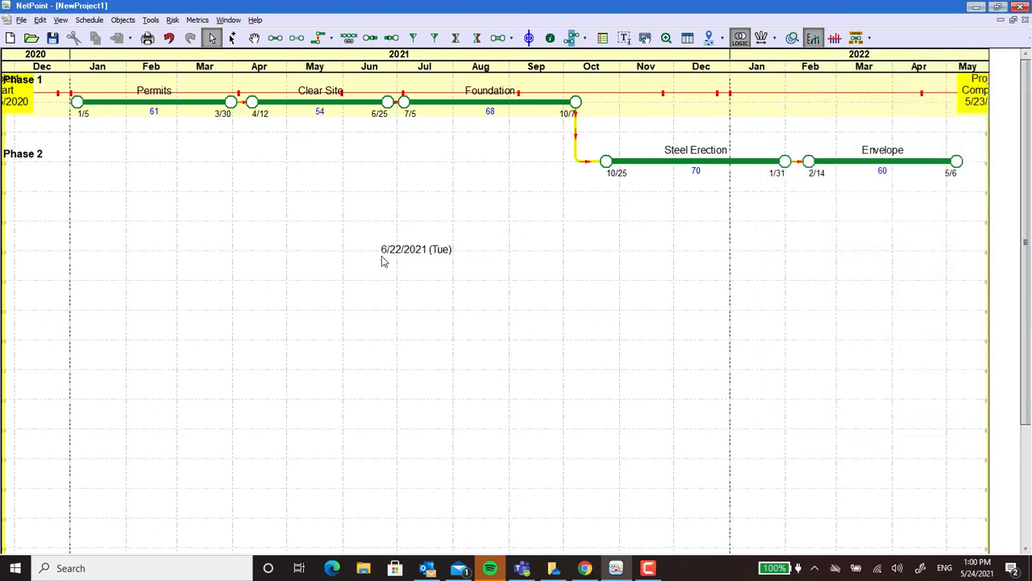
{"action": "mouse_move", "coordinate": [740, 155]}
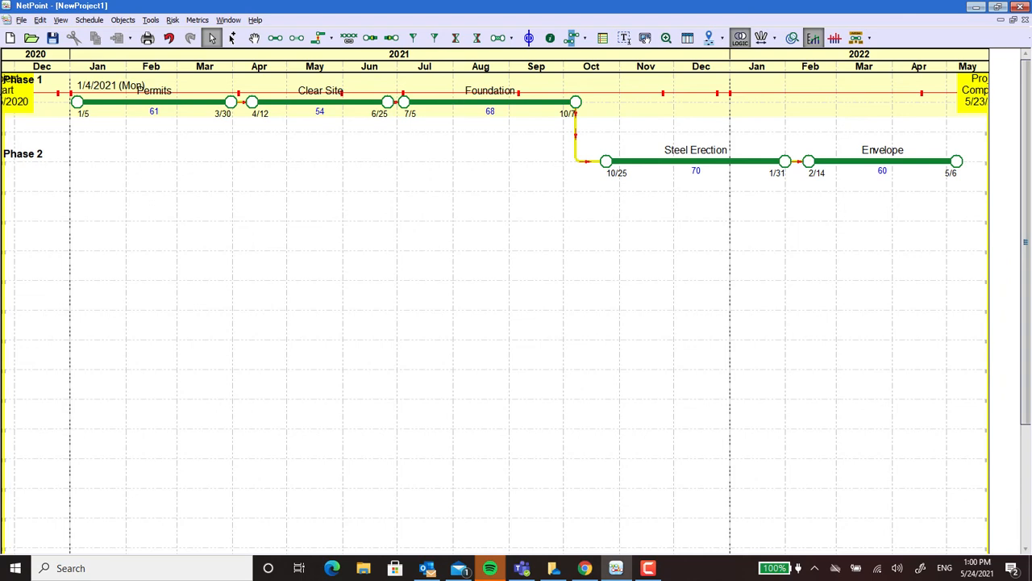
{"action": "mouse_move", "coordinate": [8, 80]}
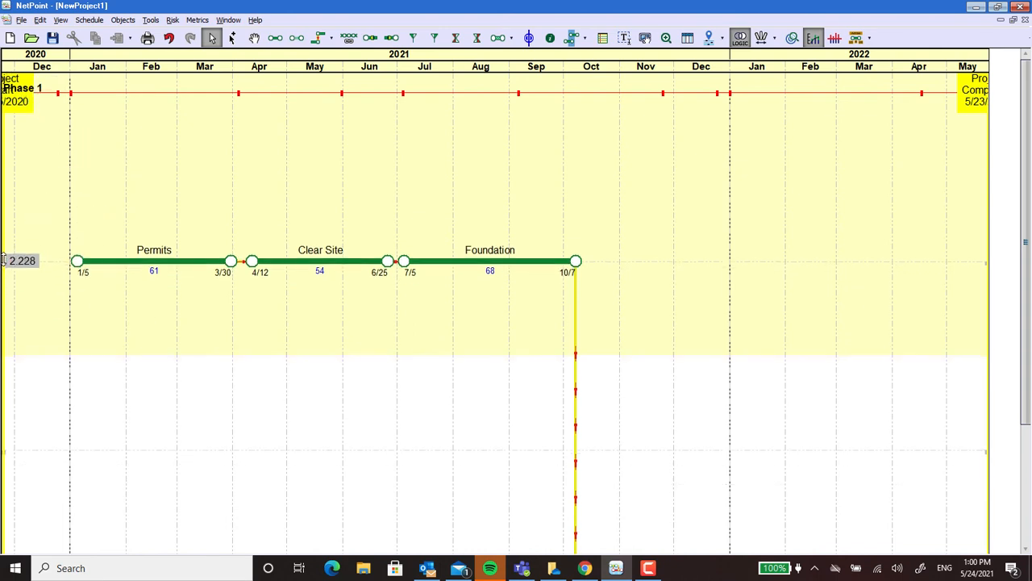
Scroll the schedule to view the enlarged Phase 1 lane above the Phase 2 activities
{"action": "scroll", "scroll_direction": "up", "scroll_amount": 3}
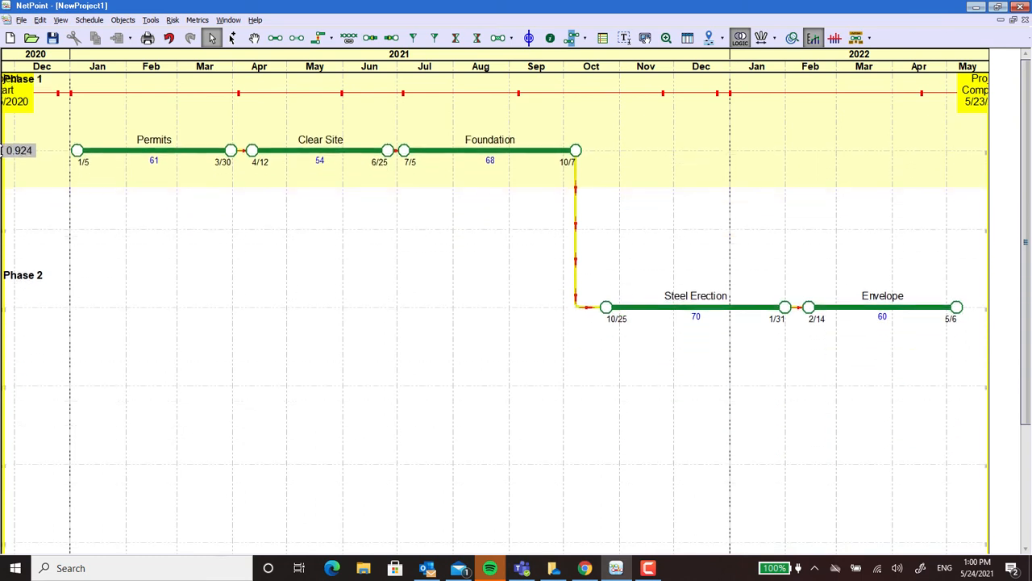